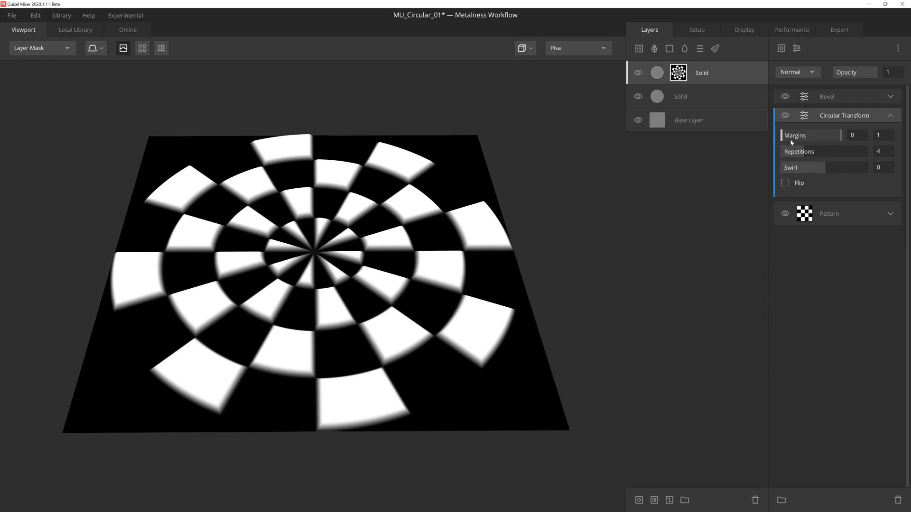
mouse_move(793, 142)
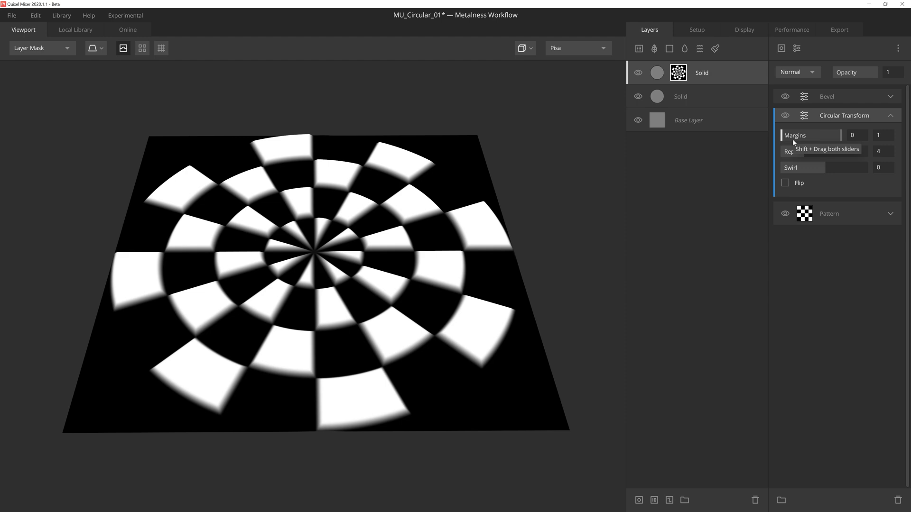
mouse_move(785, 144)
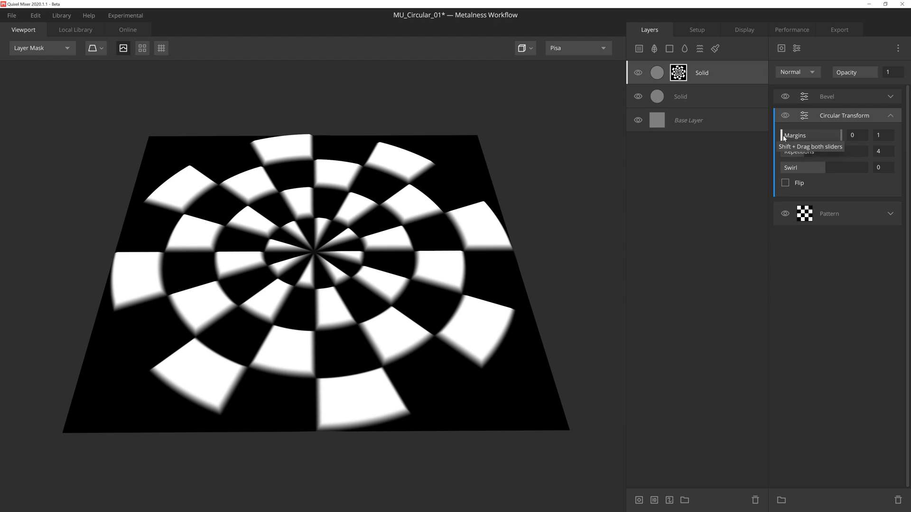
- Narrow the ring margins to 0.254–0.921, set Swirl to about -0.376 and enable Flip
left_click_drag(788, 135, 840, 135)
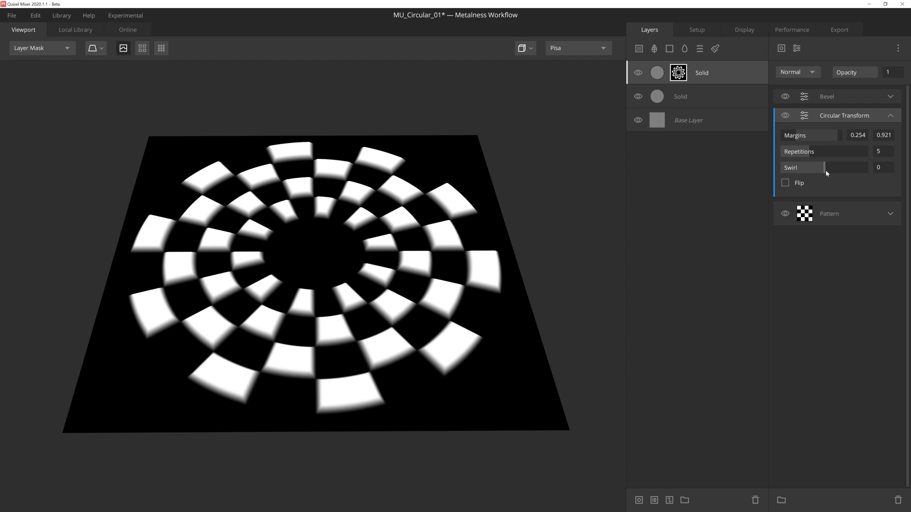
left_click_drag(808, 167, 830, 167)
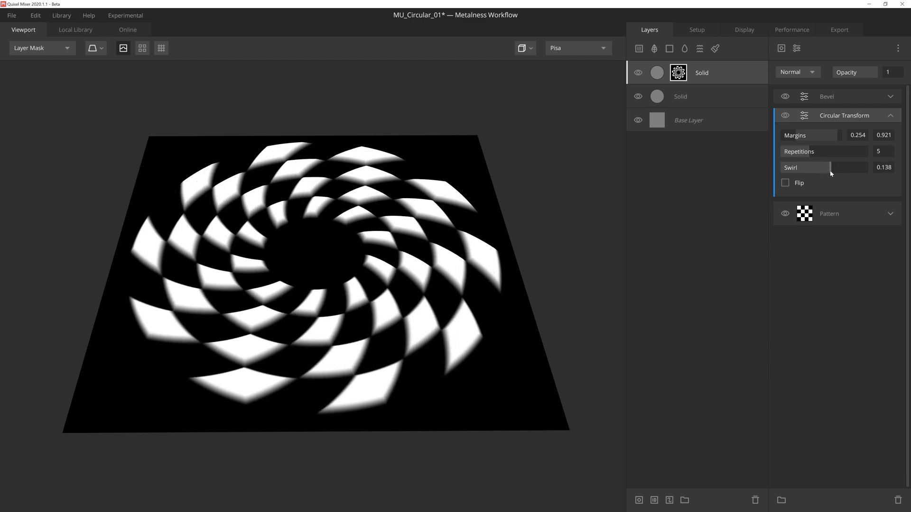
left_click_drag(831, 167, 806, 167)
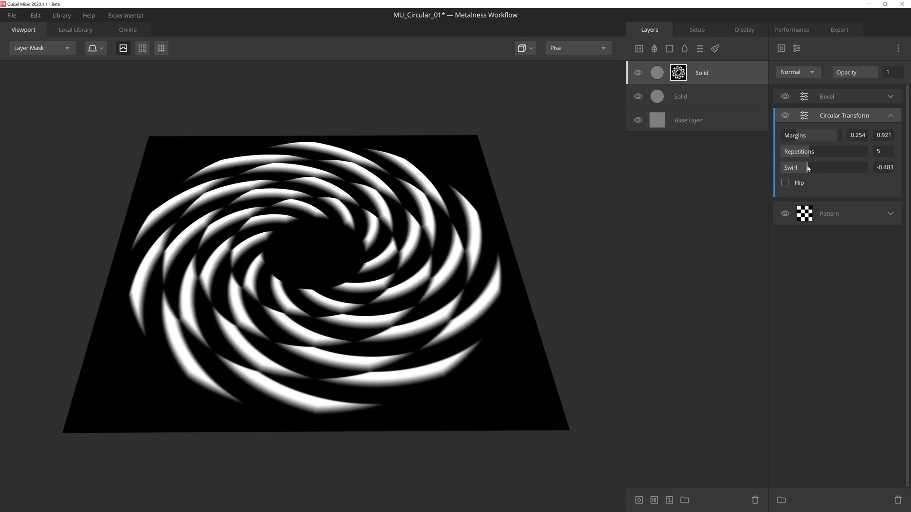
left_click_drag(807, 167, 813, 167)
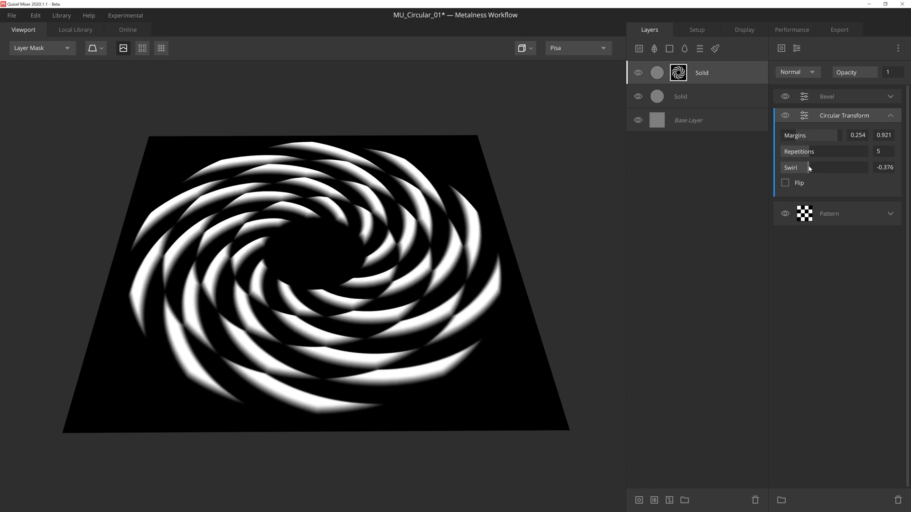
mouse_move(802, 181)
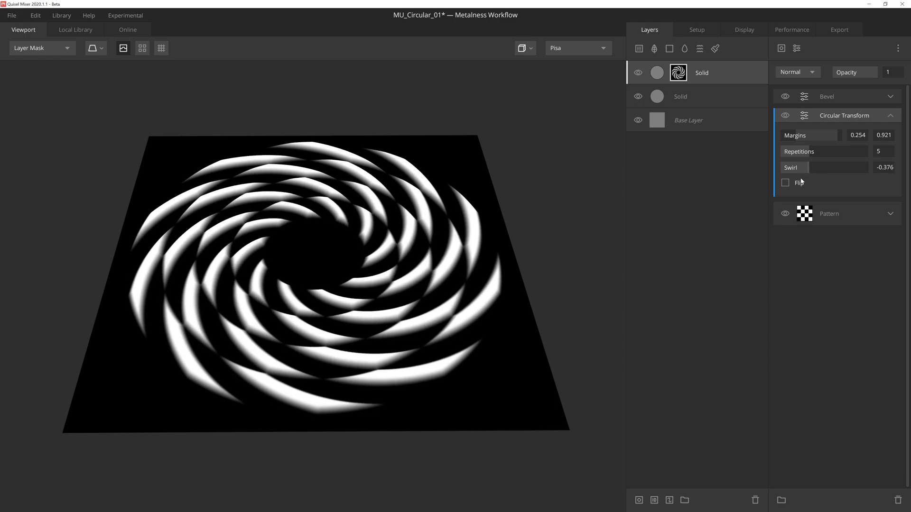
left_click(786, 183)
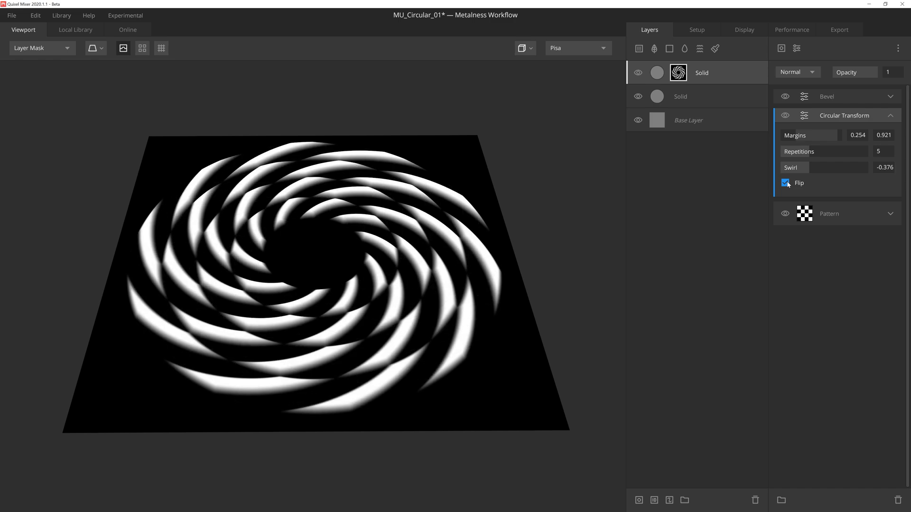
left_click(785, 183)
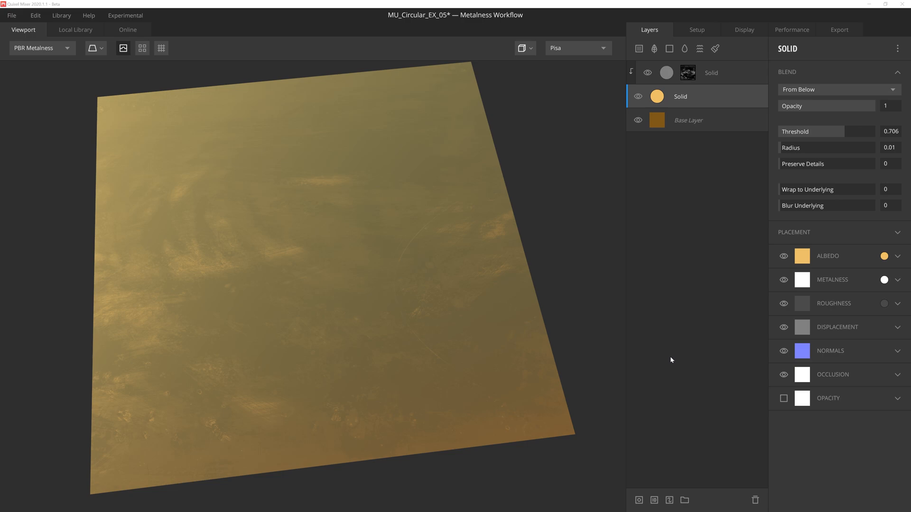
mouse_move(660, 392)
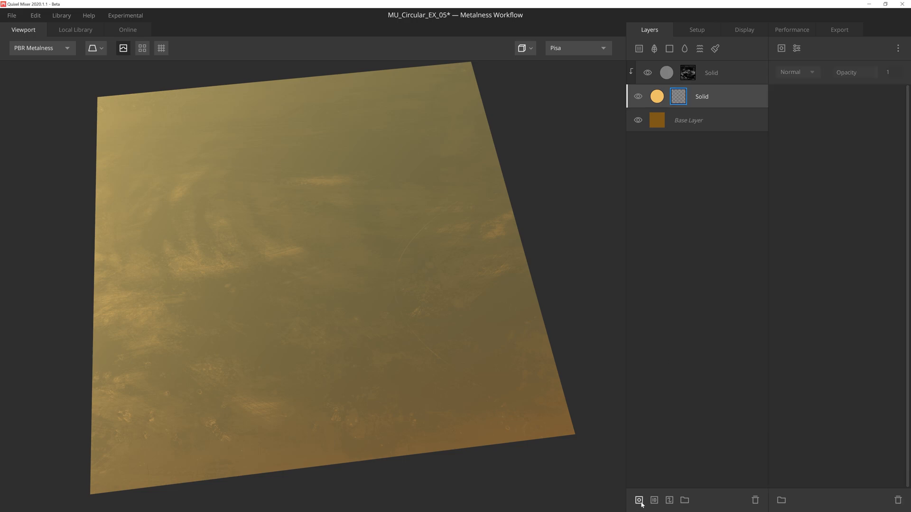
- Add a Square tile pattern to the gold layer's mask and show the Layer Mask view
left_click(781, 48)
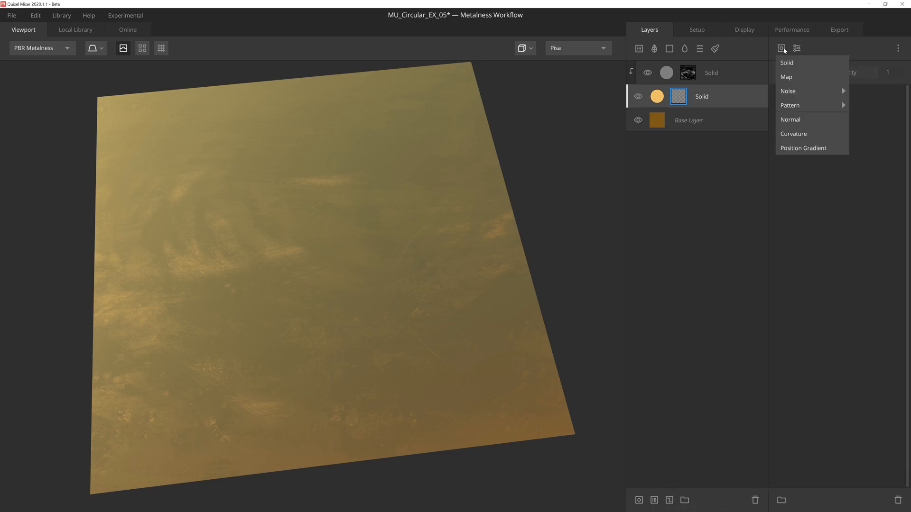
left_click(789, 105)
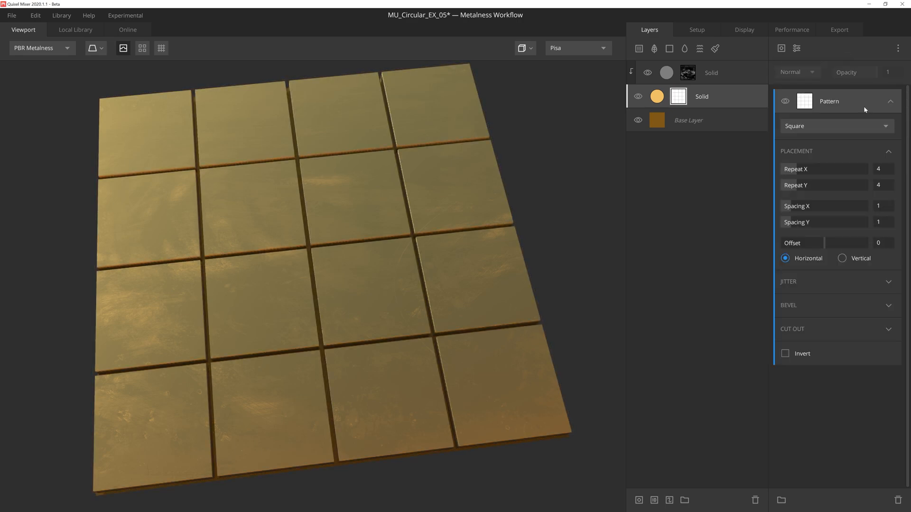
left_click(39, 48)
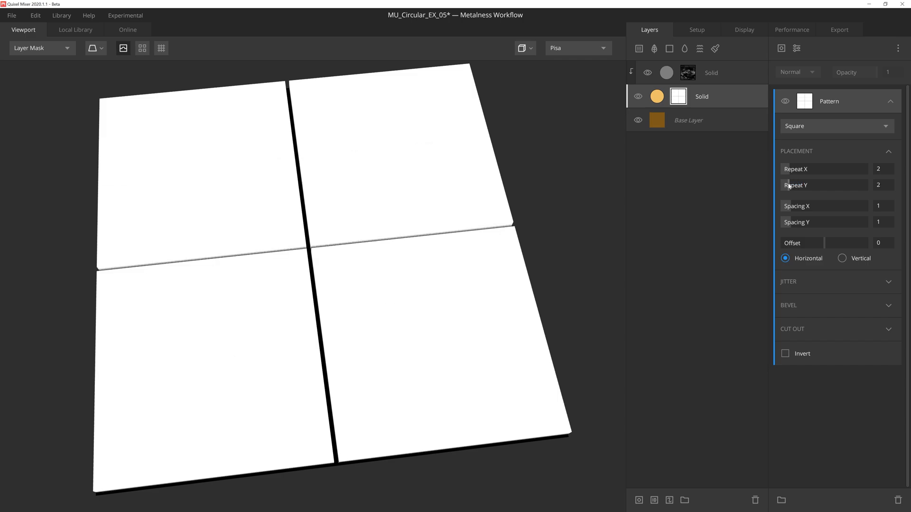
- Add a Solid component over the pattern with Brightness raised to 1 (full white)
left_click(797, 48)
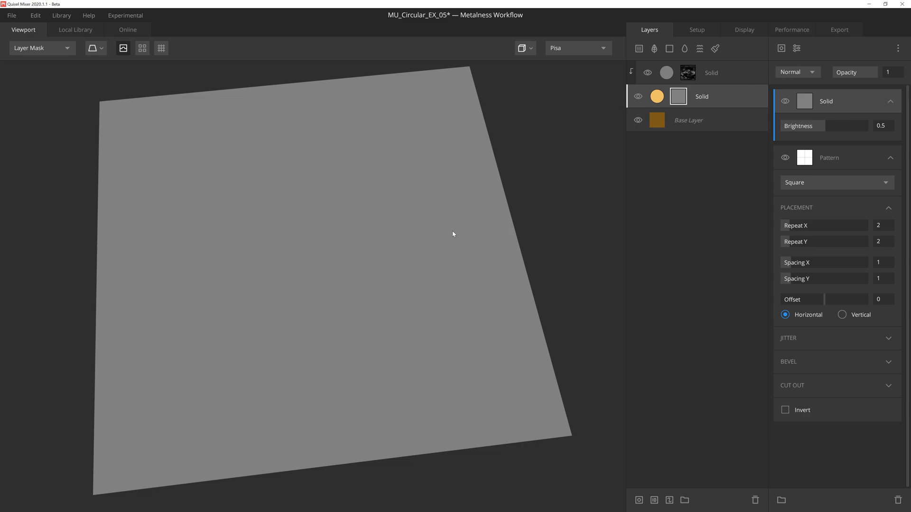
mouse_move(807, 141)
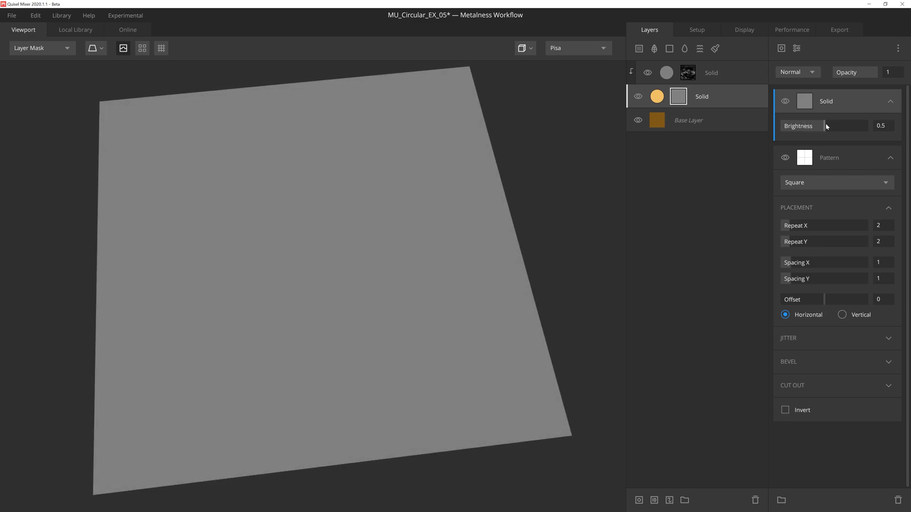
left_click_drag(825, 125, 868, 125)
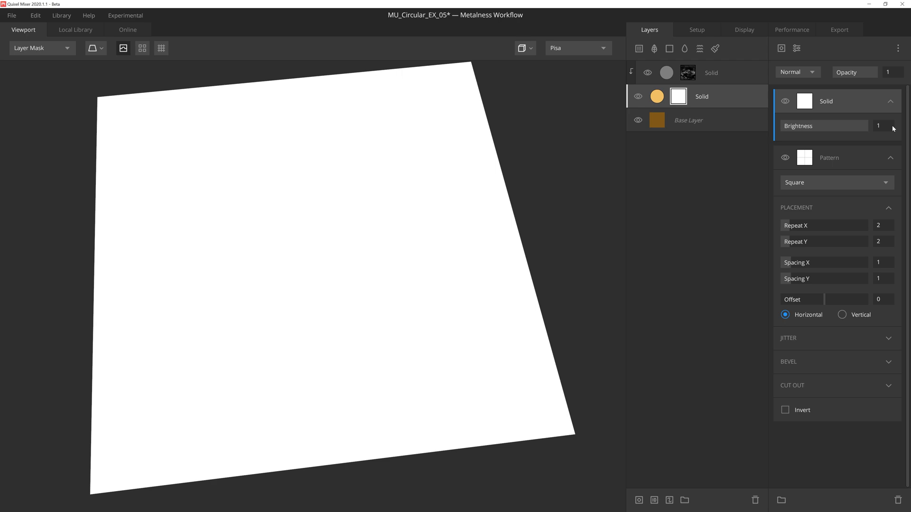
mouse_move(805, 70)
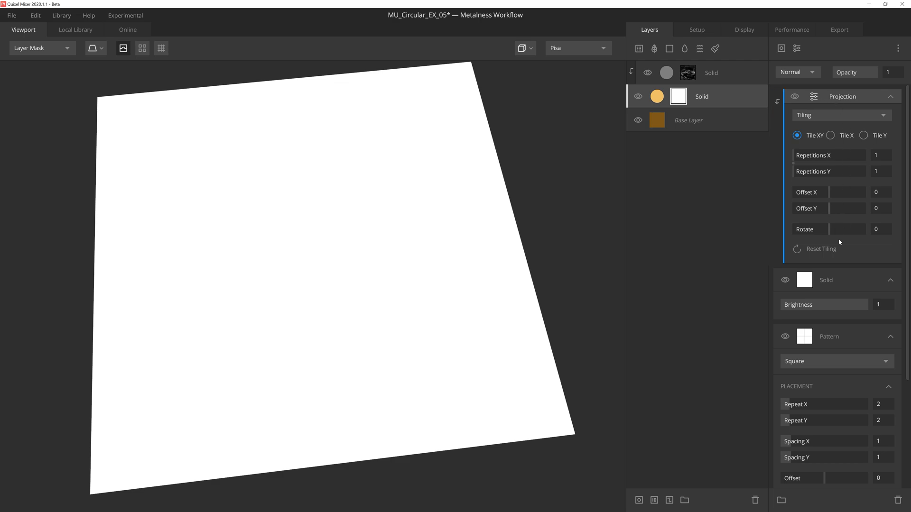
mouse_move(863, 170)
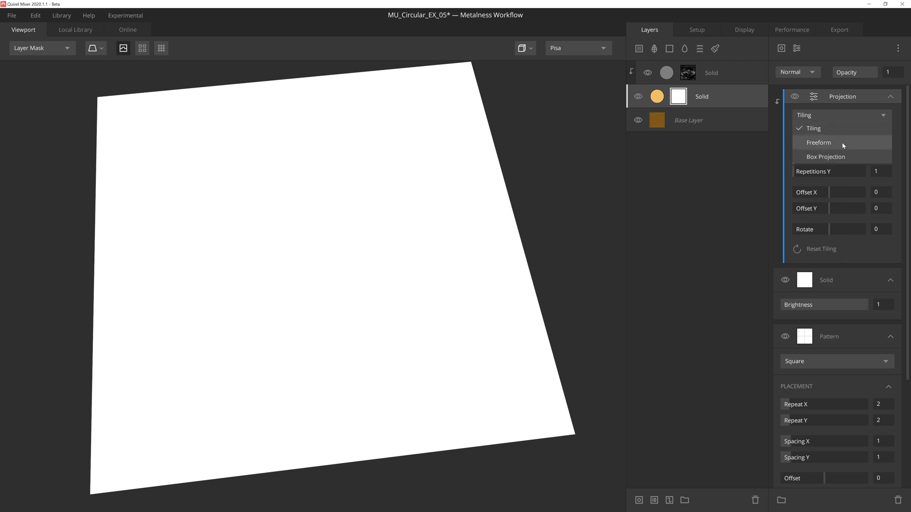
- Set the Solid's projection to Freeform, rotated 45° and scaled down to 0.312
left_click(819, 143)
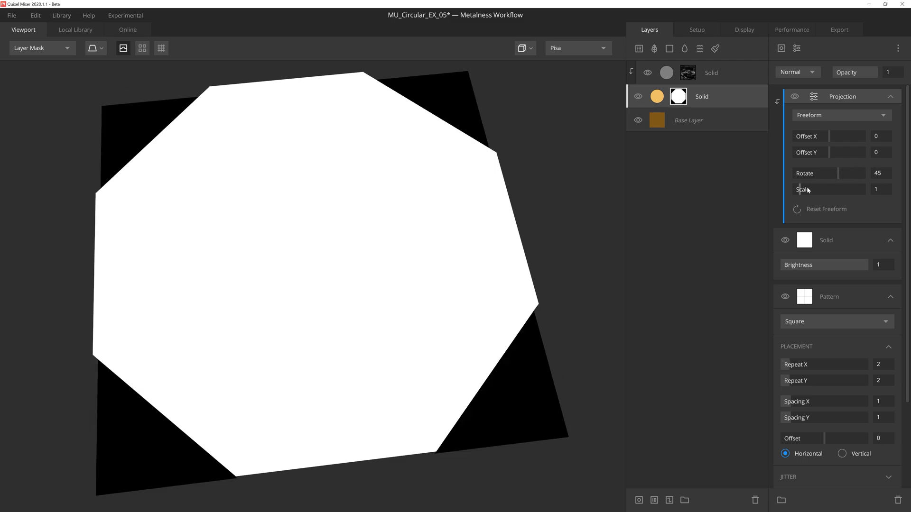
left_click_drag(831, 189, 801, 189)
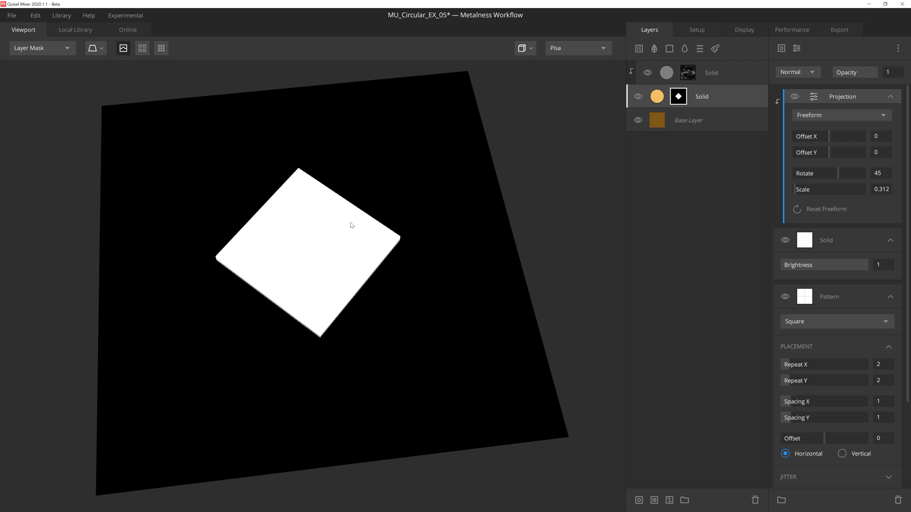
mouse_move(839, 240)
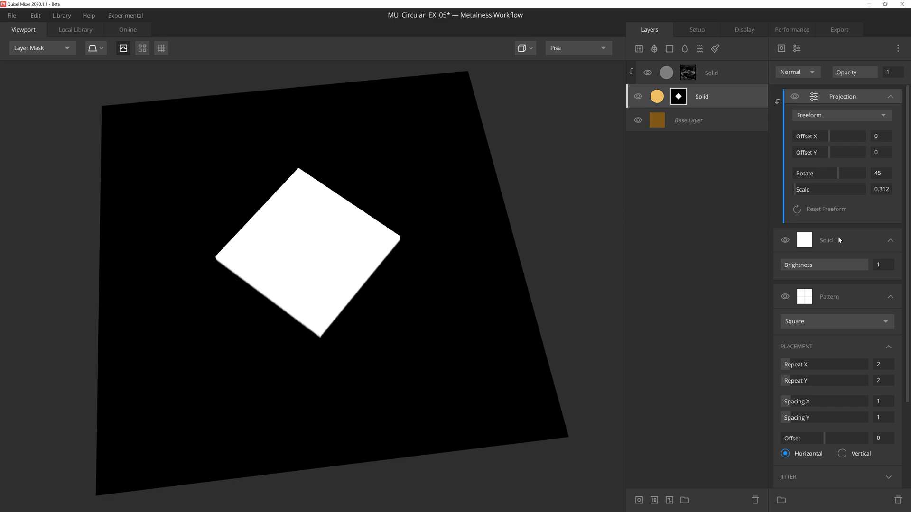
- Change the Solid's blend mode to Subtract so the diamond cuts out of the tiles
left_click(824, 240)
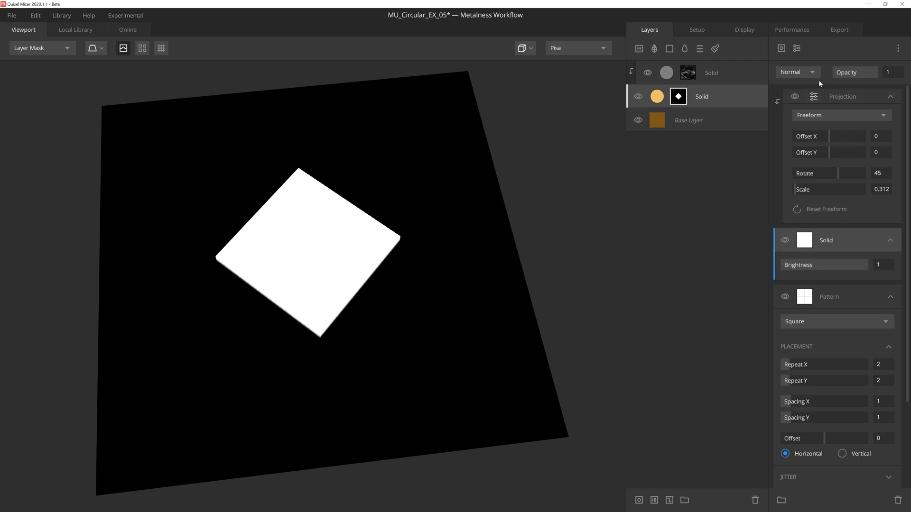
left_click(796, 71)
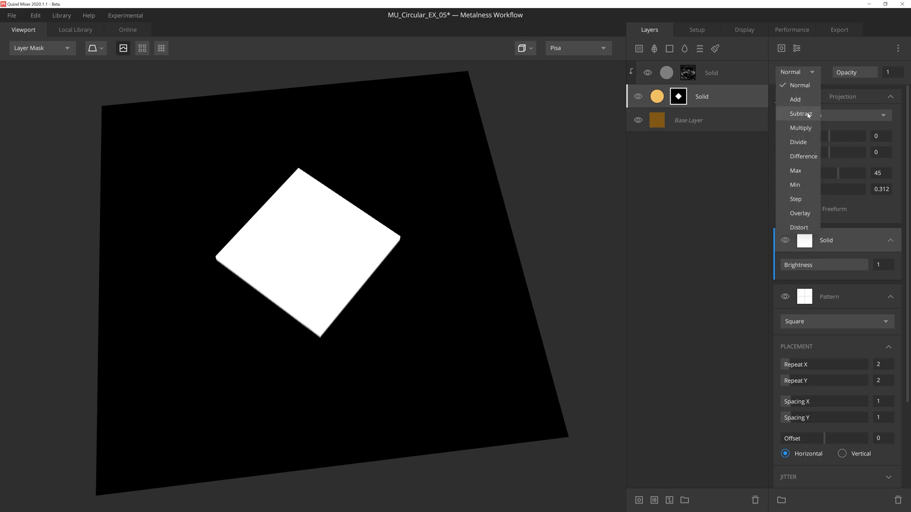
left_click(801, 113)
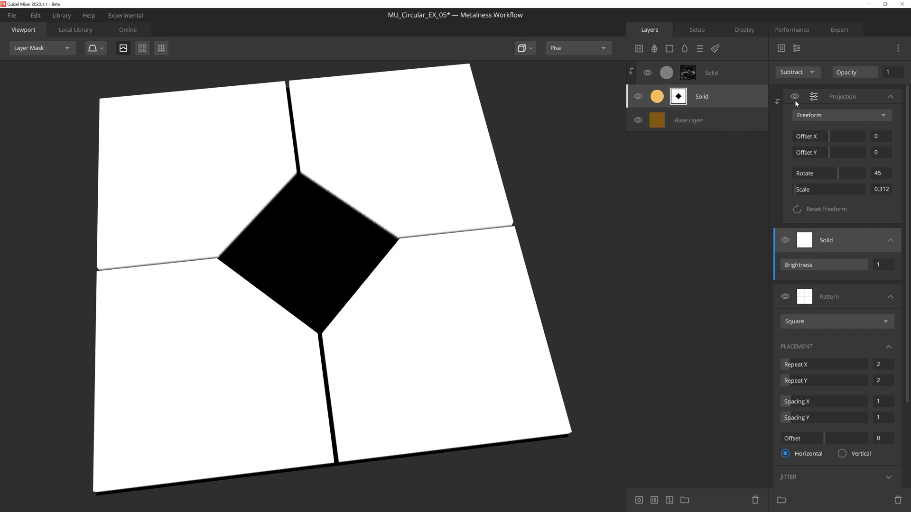
left_click(793, 72)
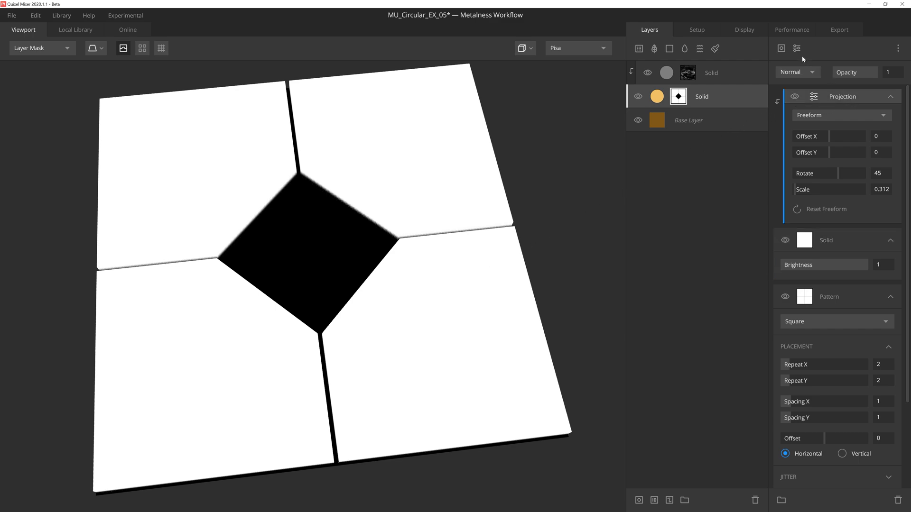
- Add a Circular Transform with Margins 0.464–0.913, 4 repetitions and Swirl back at 0
left_click(798, 48)
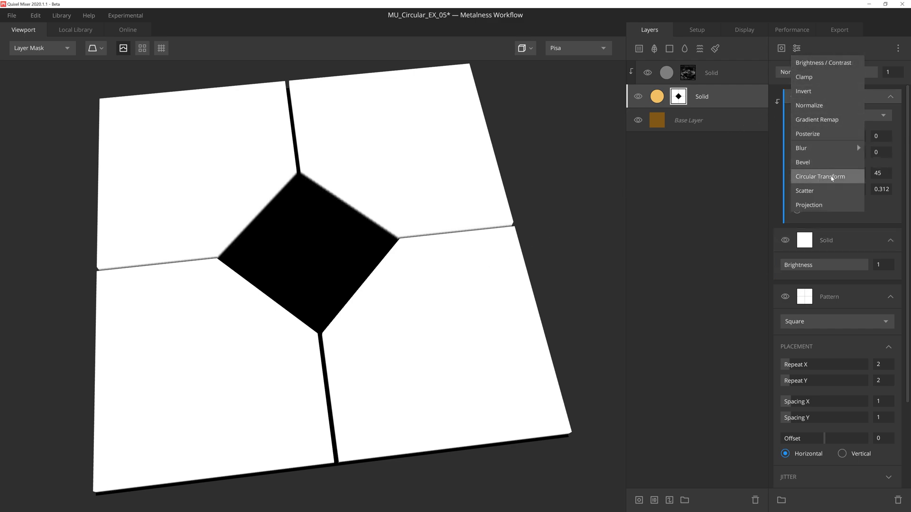
left_click(823, 177)
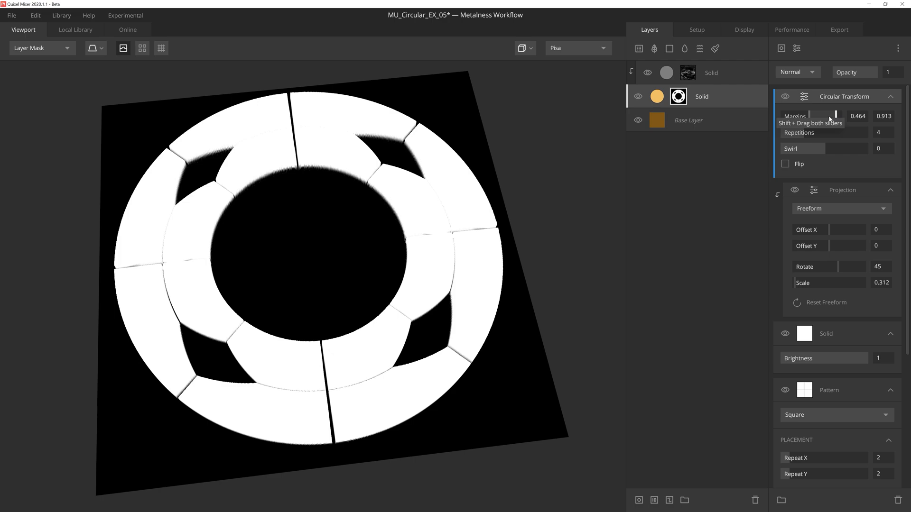
mouse_move(802, 136)
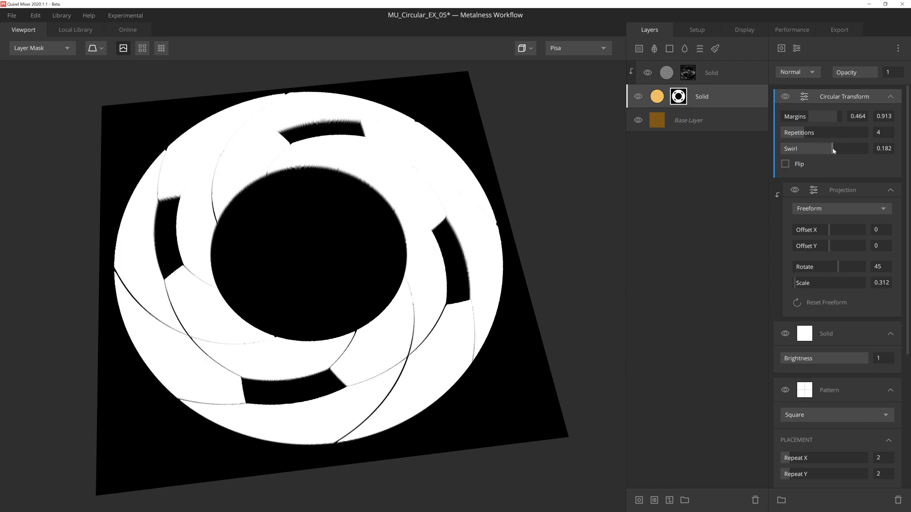
left_click_drag(832, 149, 823, 149)
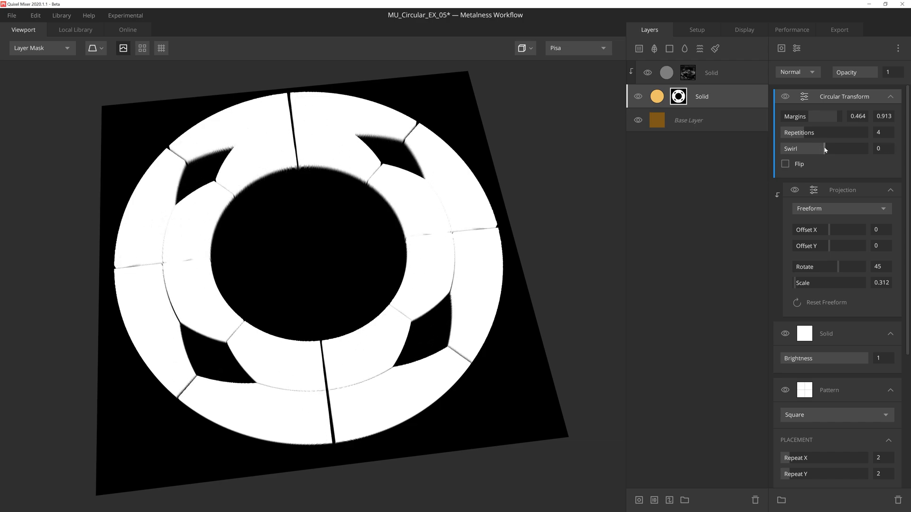
- Add a Circle pattern to the mask with blend mode Add, filling the ring's hollow centre
left_click(781, 49)
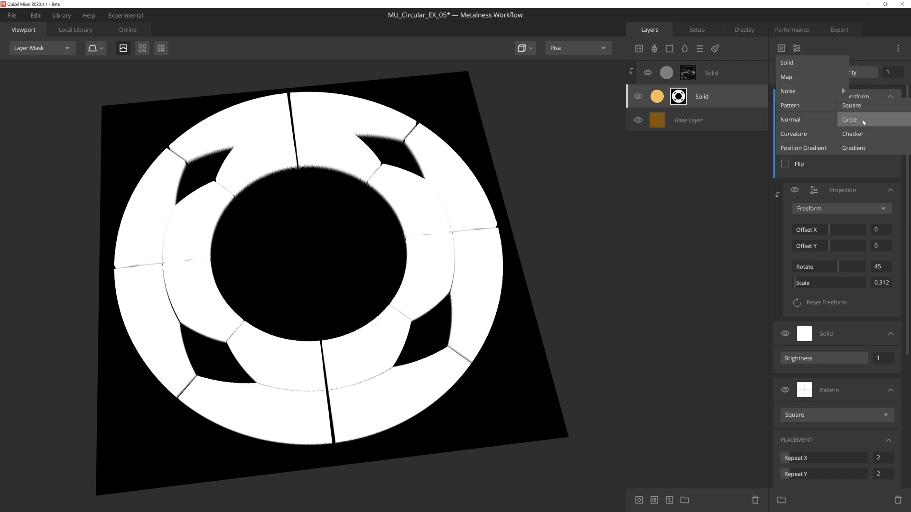
left_click(848, 120)
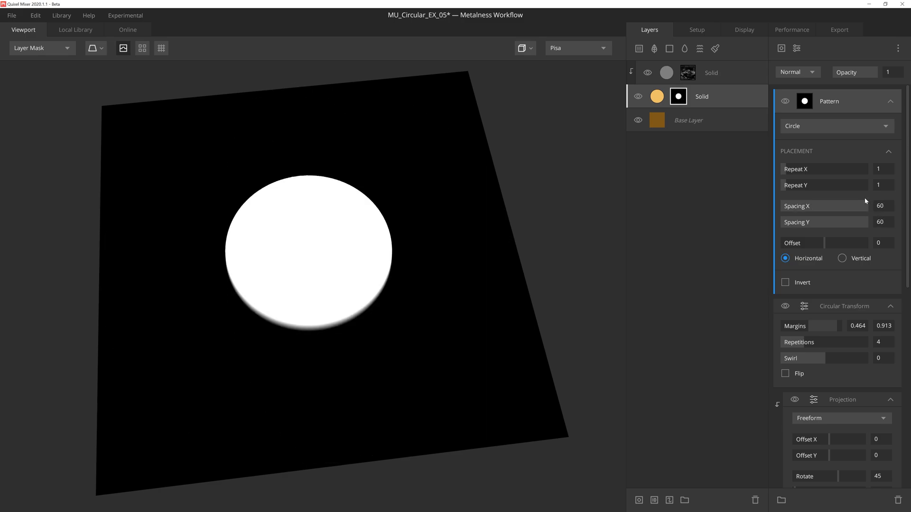
left_click(796, 71)
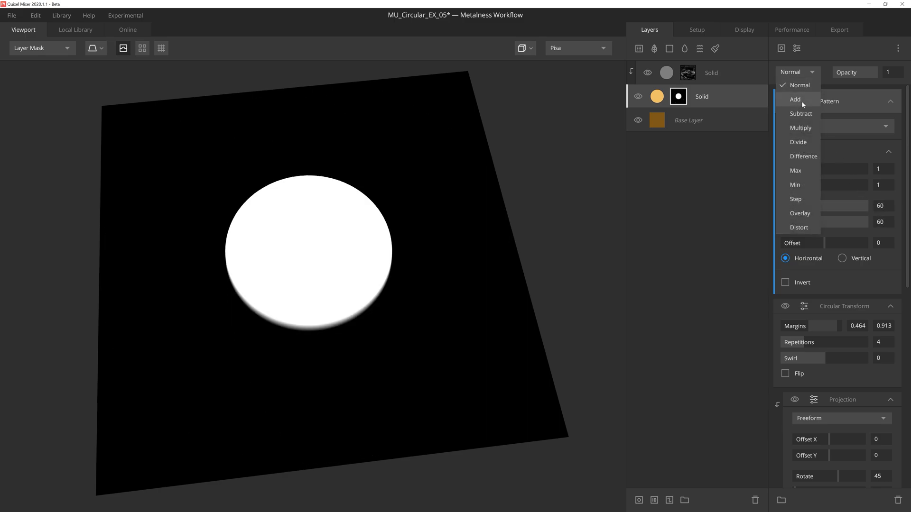
left_click(795, 99)
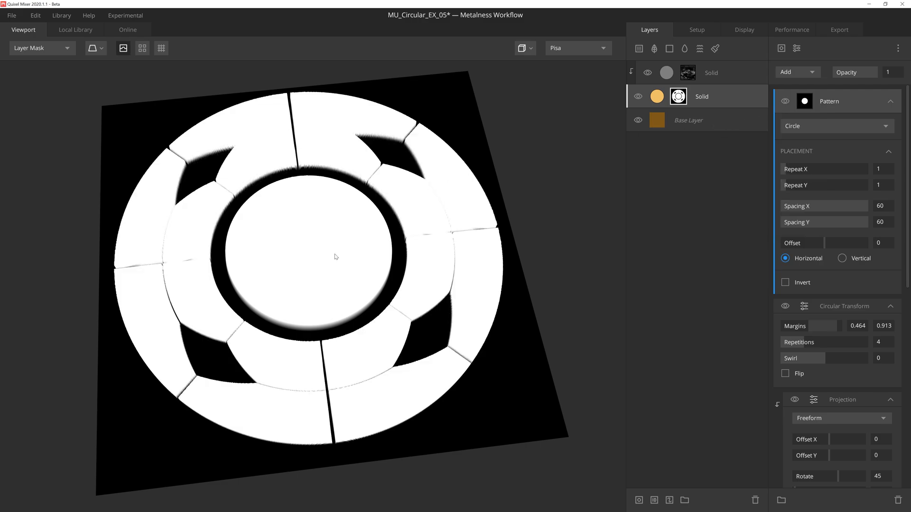
mouse_move(760, 102)
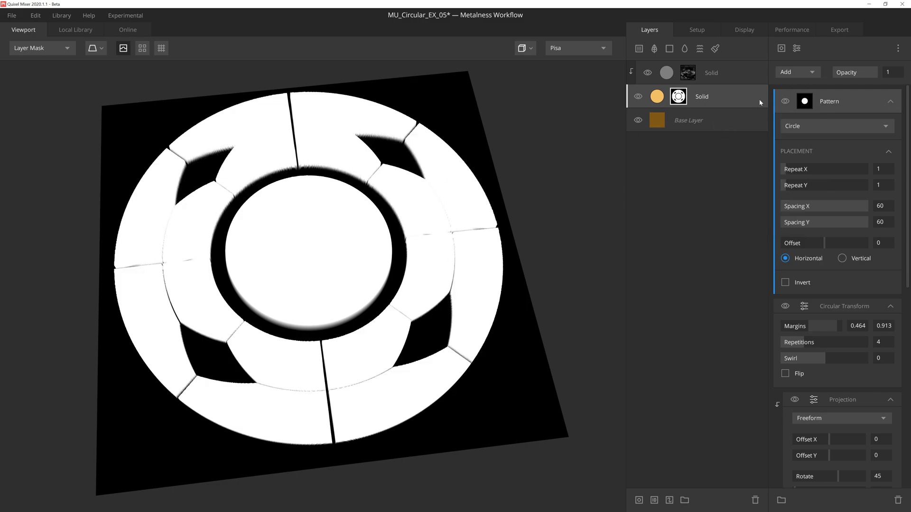
- Add a Circular Transform turning the centre circle into four lobes inside the ring
left_click(796, 48)
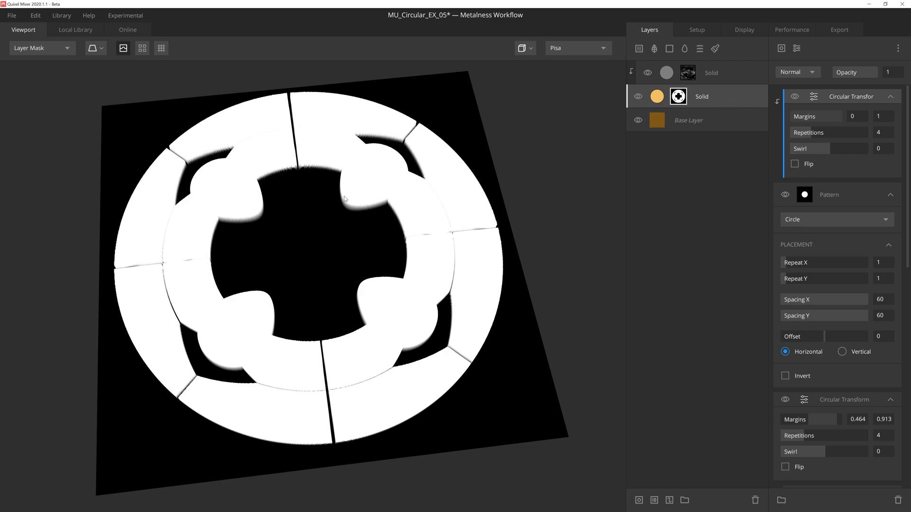
mouse_move(761, 60)
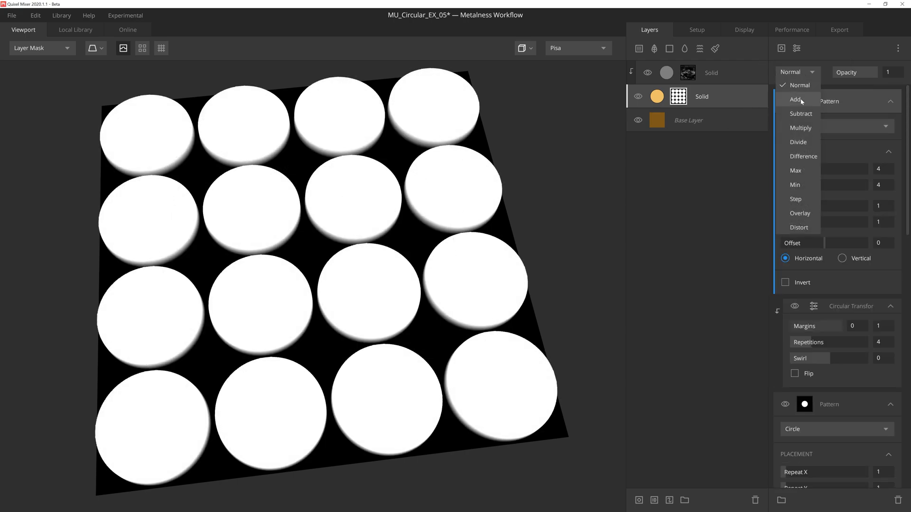
- Set the new circle pattern to Add blend with Spacing X/Y 70 for a smaller centre disc
left_click(795, 100)
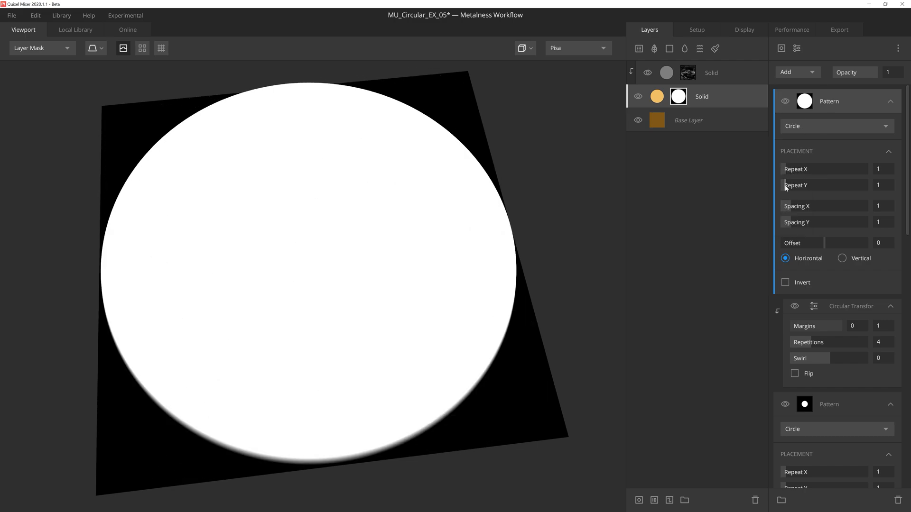
type("70")
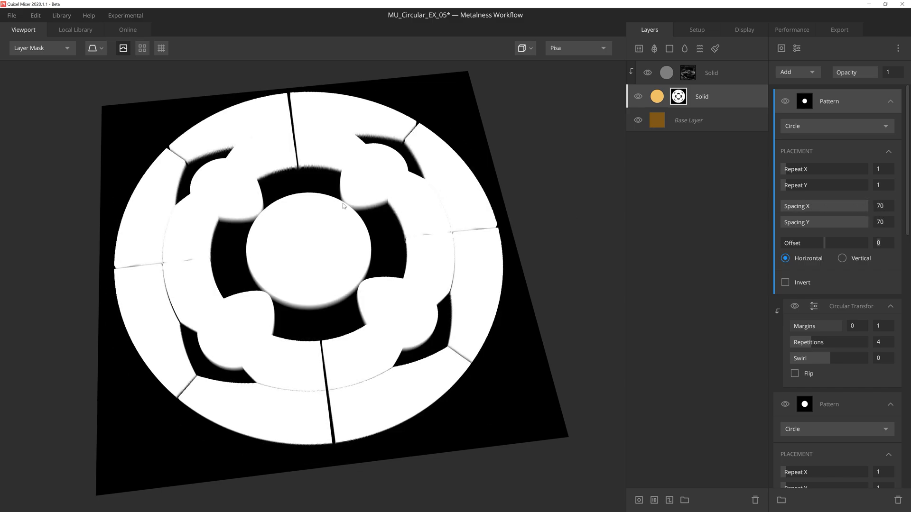
mouse_move(347, 212)
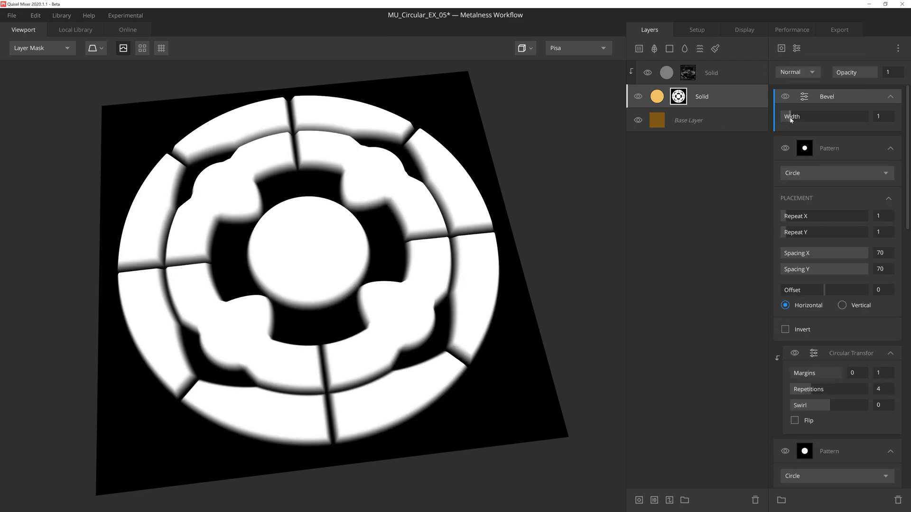
- Reduce the Bevel Width to about 0.337 and switch the viewport display
left_click_drag(854, 116, 791, 115)
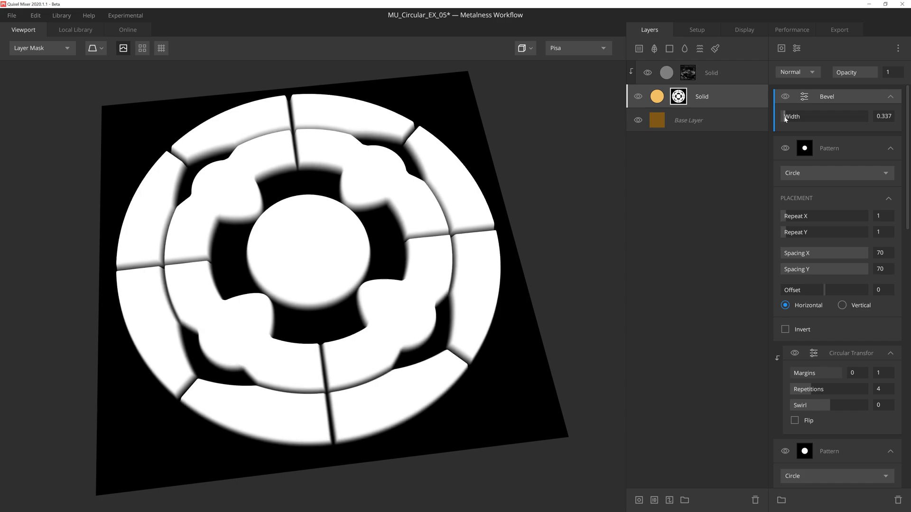
left_click(40, 48)
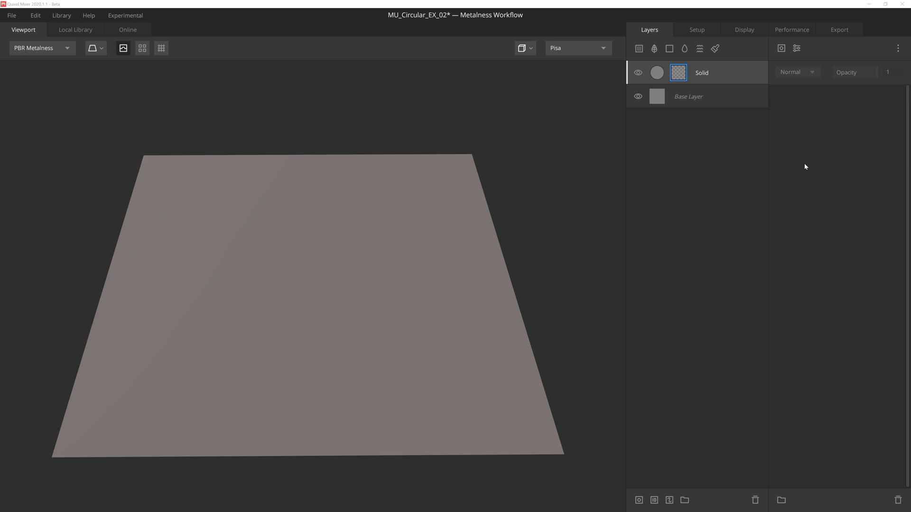
mouse_move(803, 131)
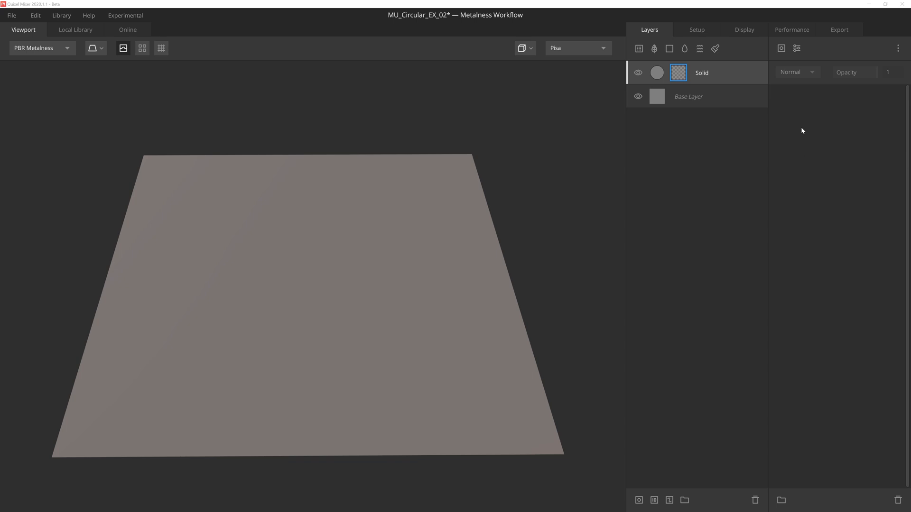
- Add a Square tile pattern as the Solid layer's mask, giving a 4×4 grid
left_click(781, 49)
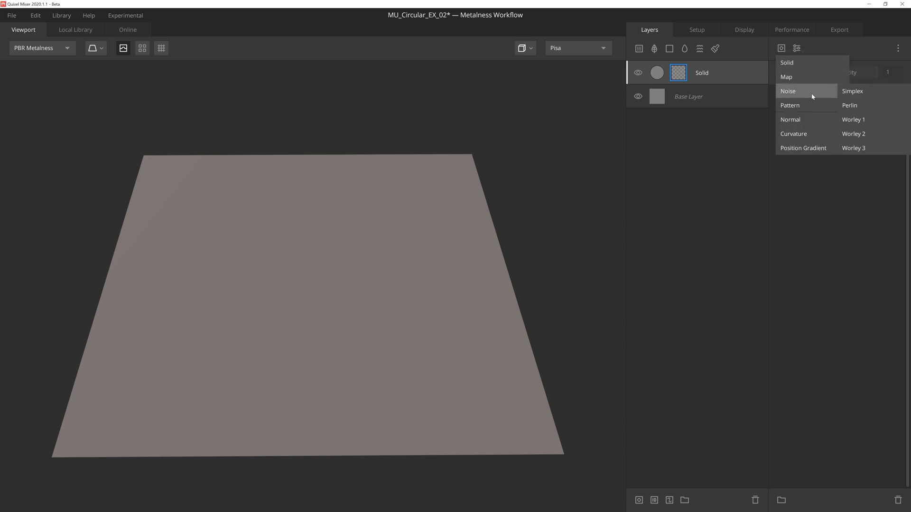
left_click(790, 105)
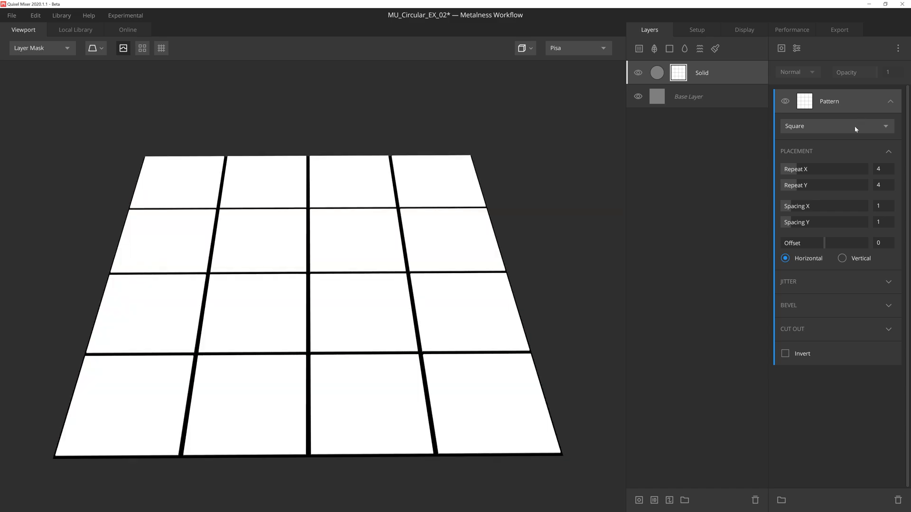
mouse_move(835, 190)
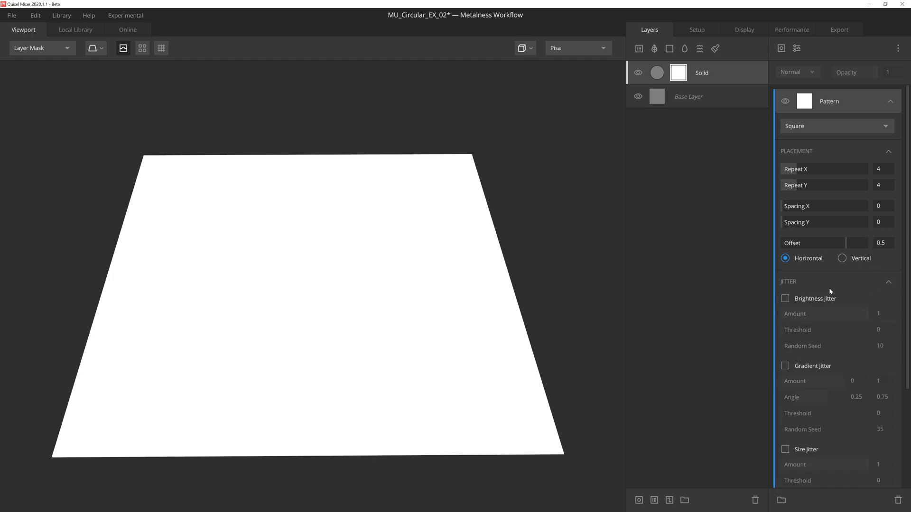
- Enable Brightness Jitter at about 0.227 amount and bevel the tile edges slightly
left_click(786, 299)
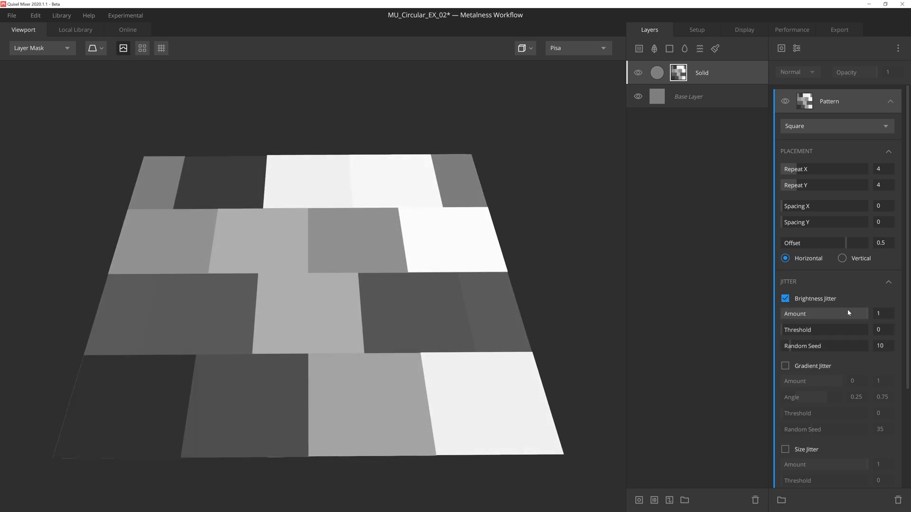
left_click_drag(877, 314, 799, 314)
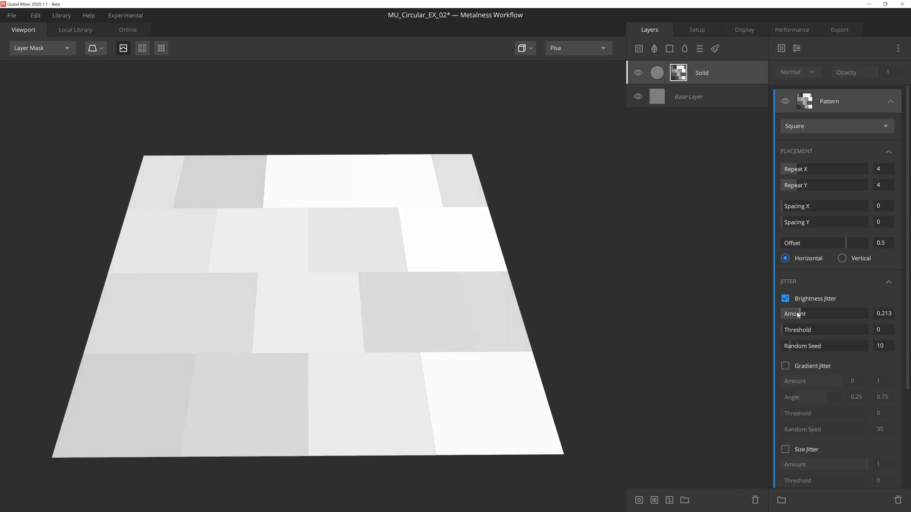
left_click_drag(802, 313, 798, 313)
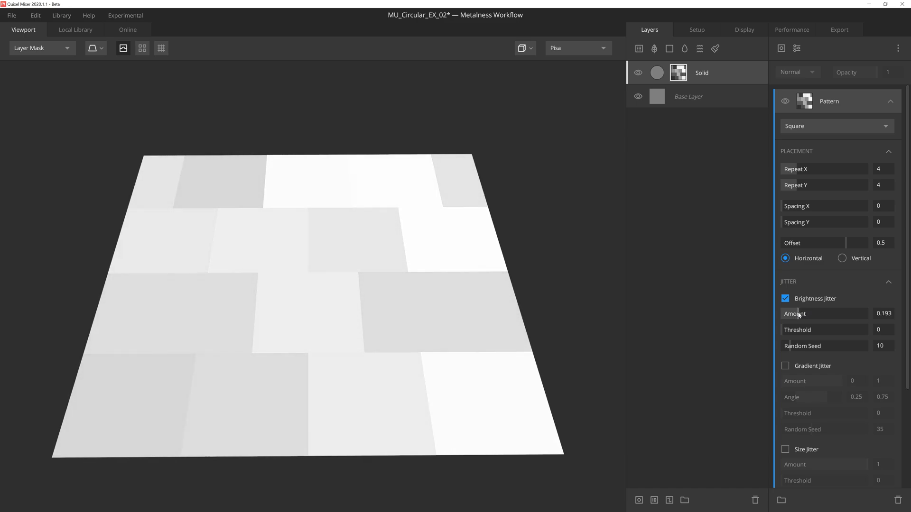
left_click_drag(791, 314, 799, 315)
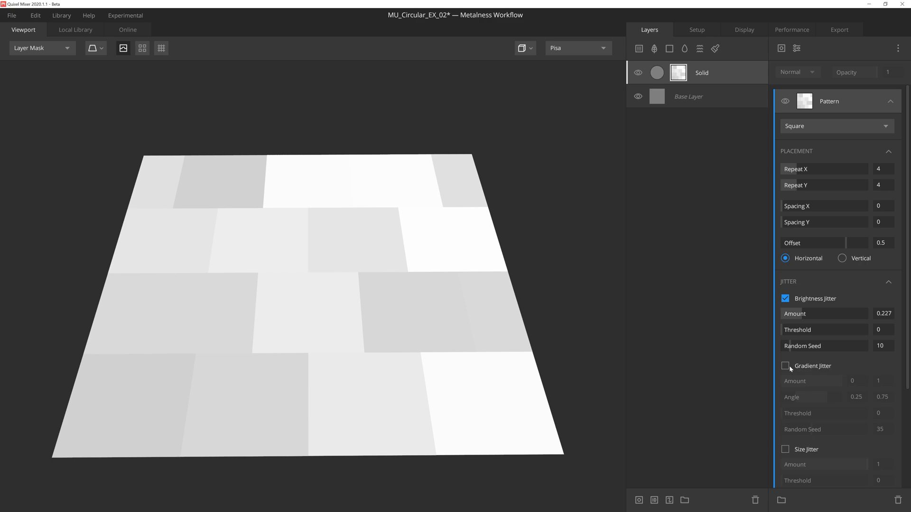
scroll("down", 3)
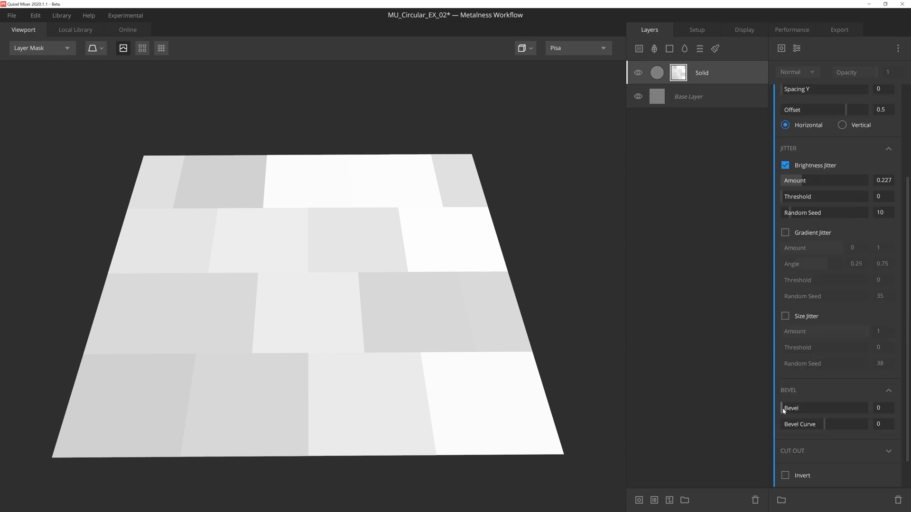
left_click_drag(790, 408, 802, 408)
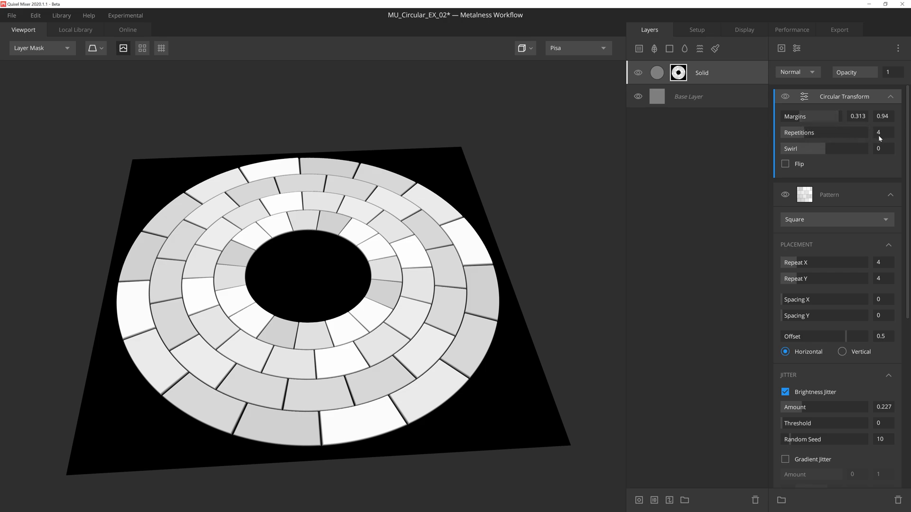
mouse_move(884, 153)
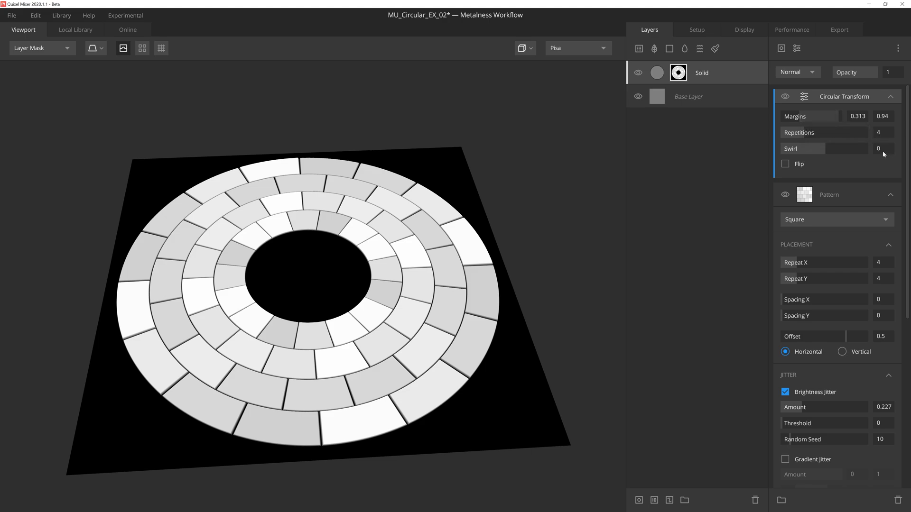
- Add a Perlin noise mask component blended as Multiply at about 0.121 opacity over the bricks
left_click(781, 48)
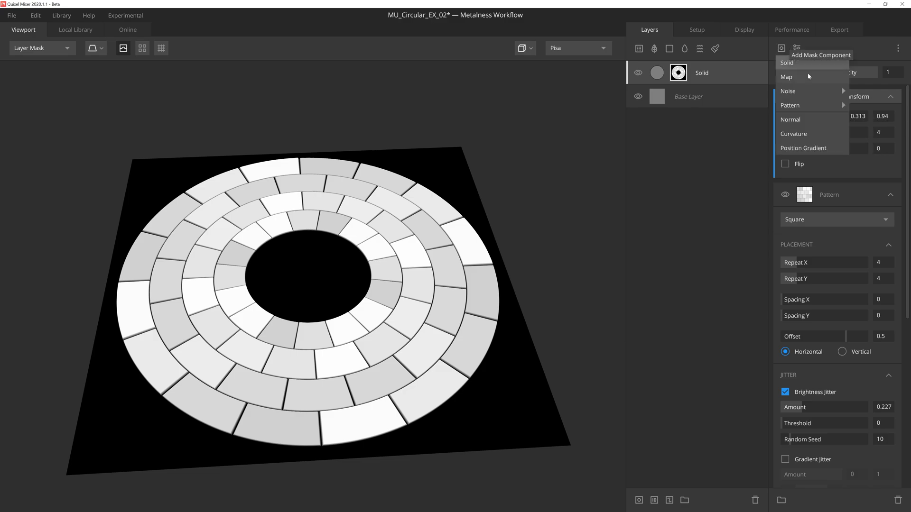
left_click(788, 91)
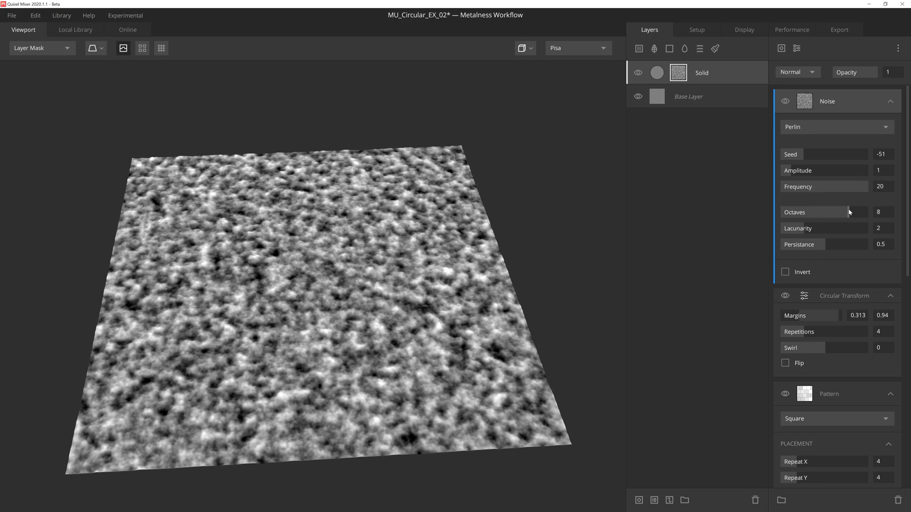
left_click(797, 72)
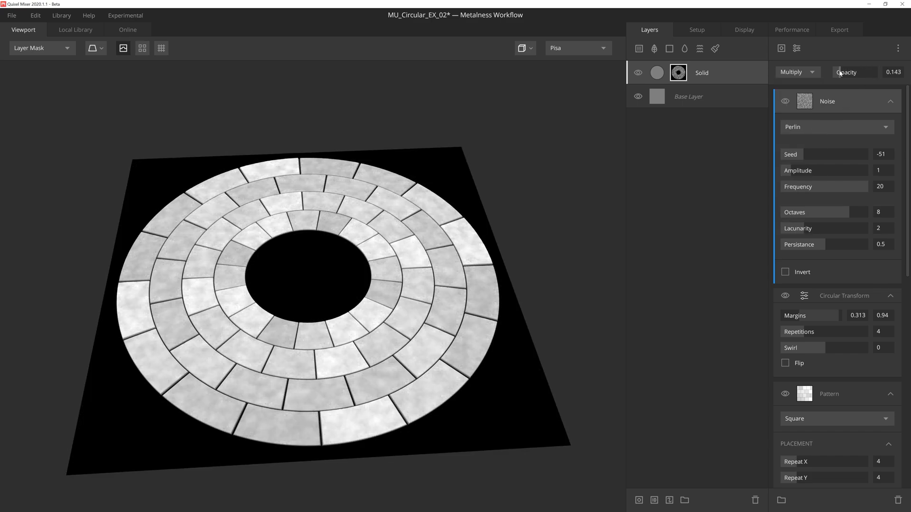
left_click_drag(854, 71, 843, 71)
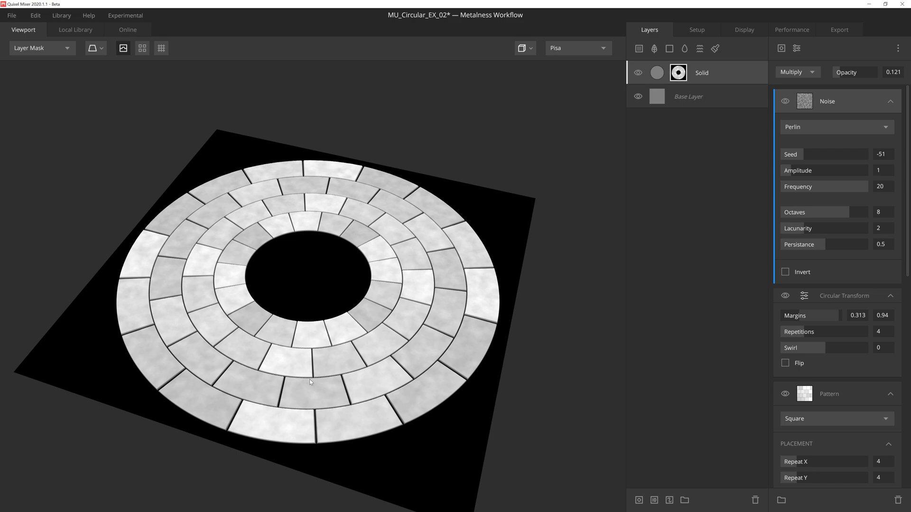
- Show the PBR Metalness render, orbit around the planter and reveal the Old Concrete ground layer
left_click(40, 47)
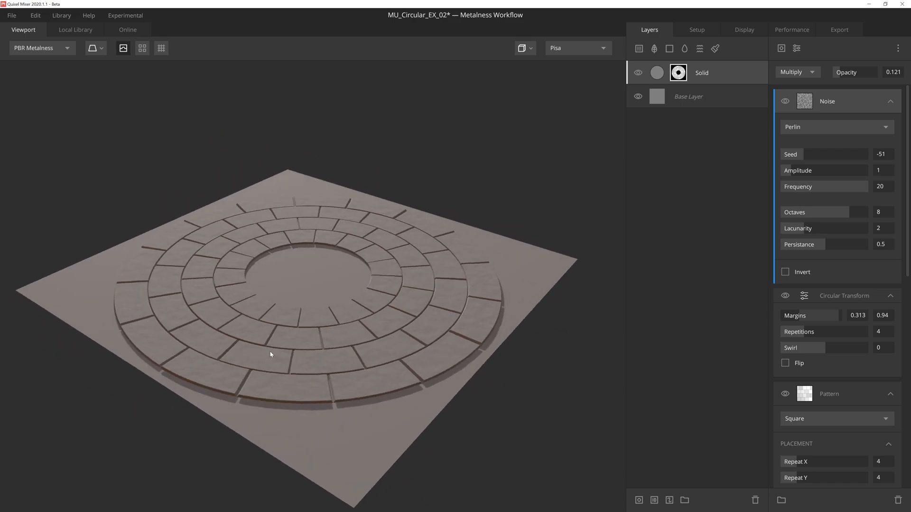
left_click_drag(270, 354, 273, 376)
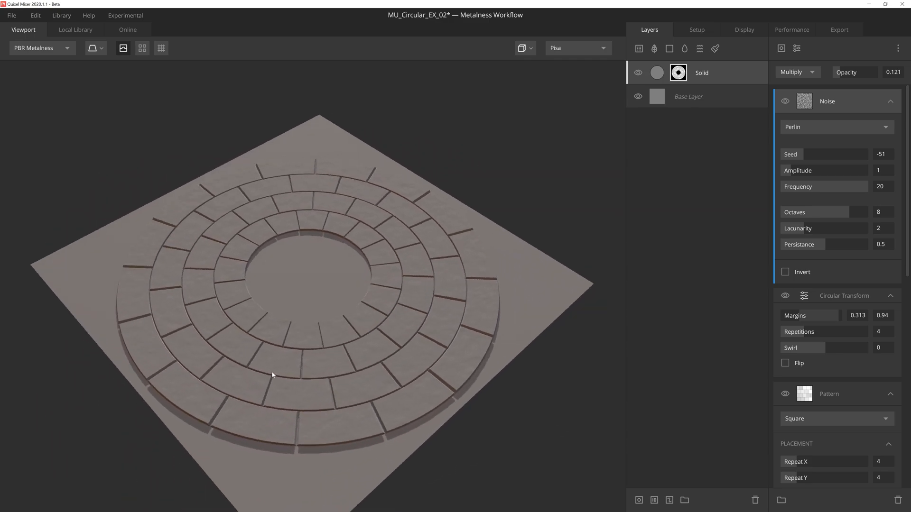
left_click_drag(274, 375, 344, 361)
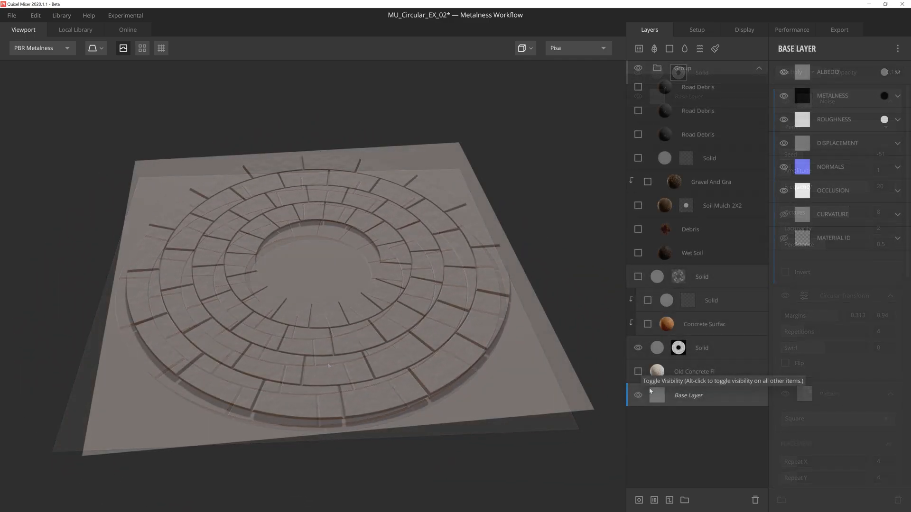
left_click(638, 372)
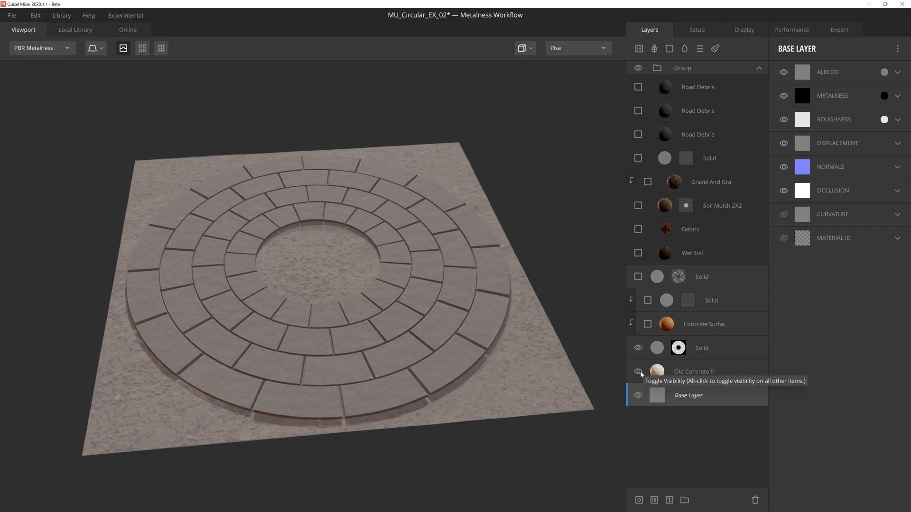